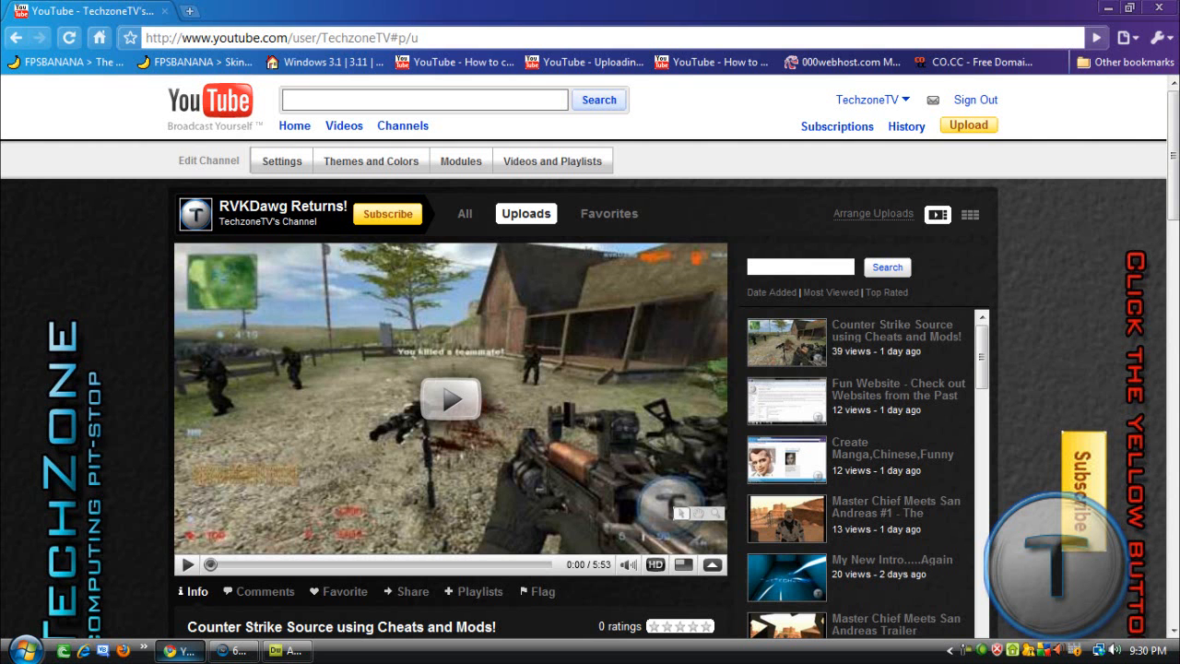
# Open the watch page for the 'Windows XP Running at 2368X1700 on a Virtual PC!' video.
pyautogui.scroll(-3)
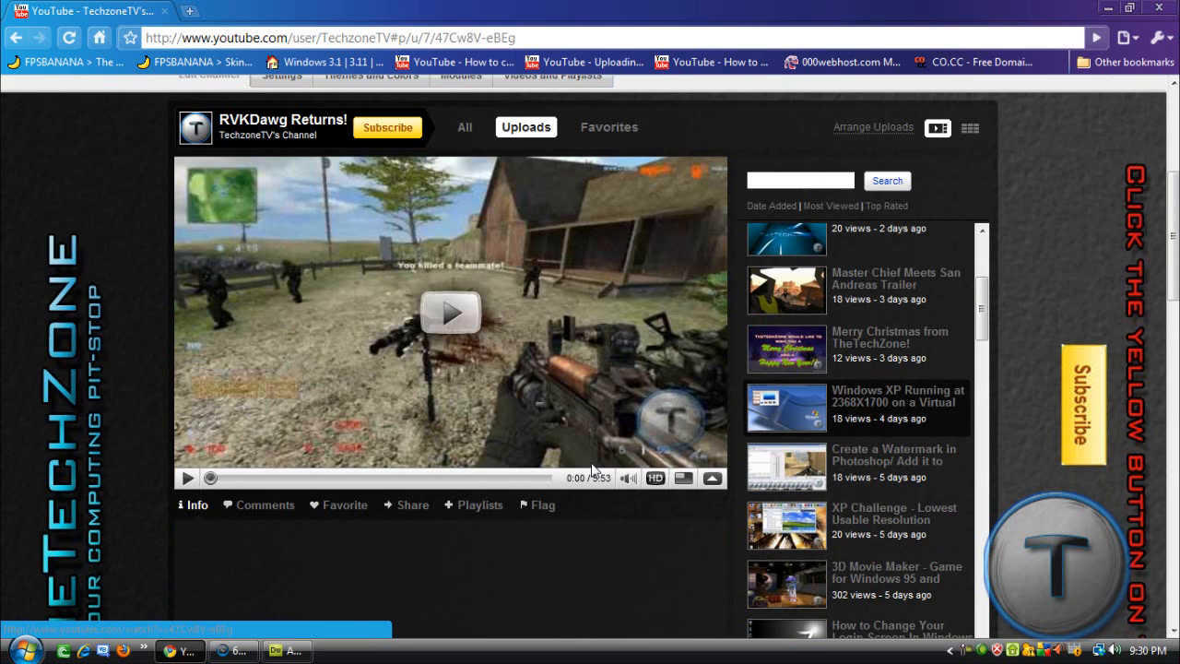
pyautogui.scroll(-3)
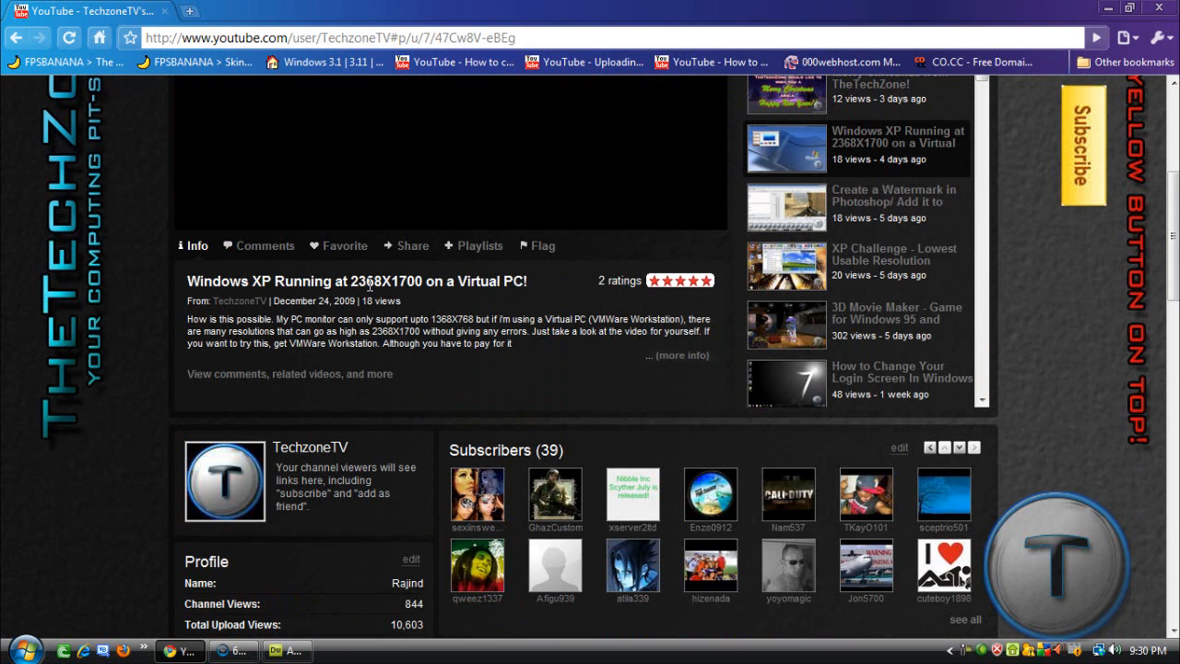
pyautogui.click(446, 152)
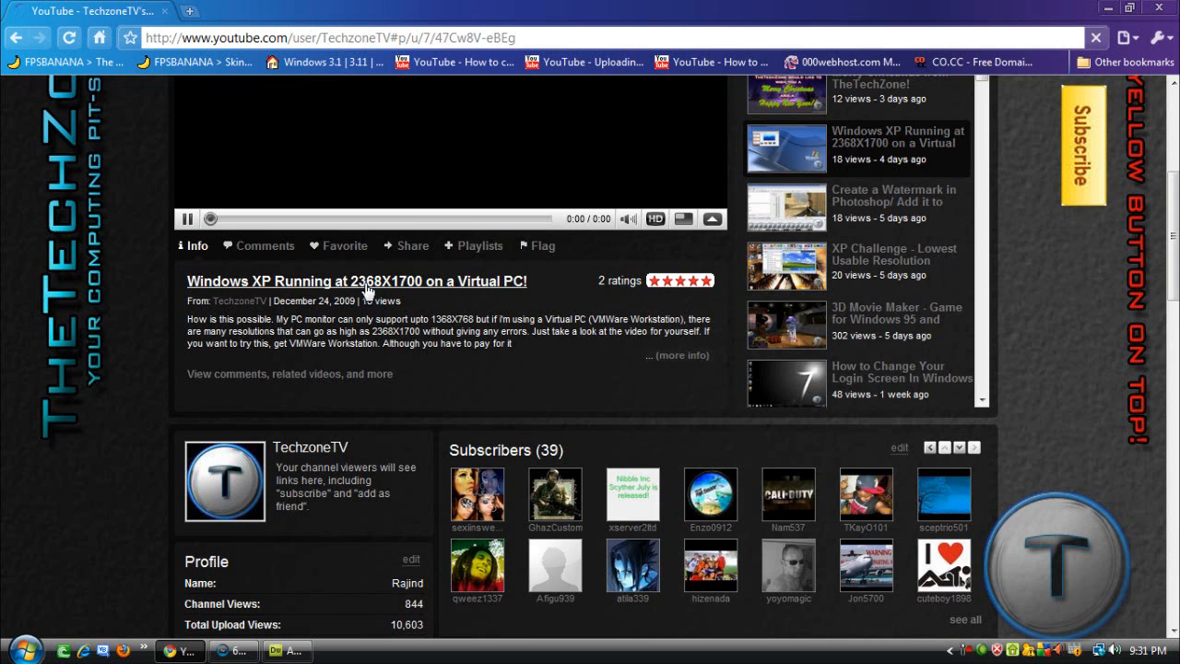
pyautogui.click(356, 280)
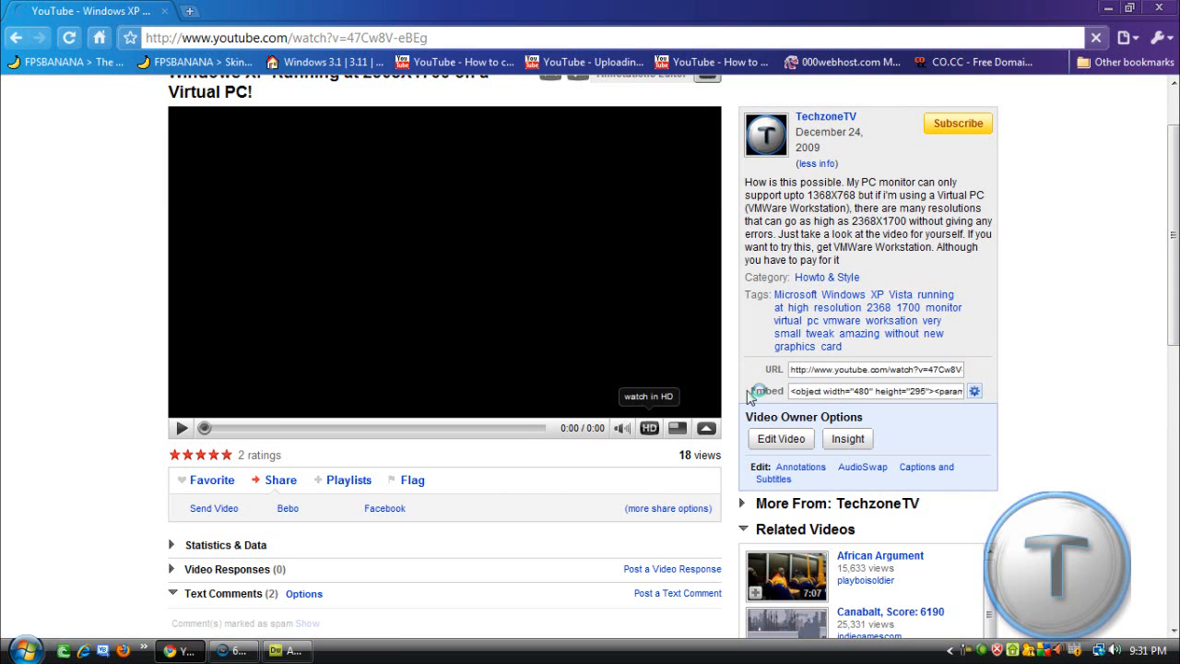
# Customise the embed code: Play in HD, Show Border, 660x405 size and the dark red colour.
pyautogui.click(874, 390)
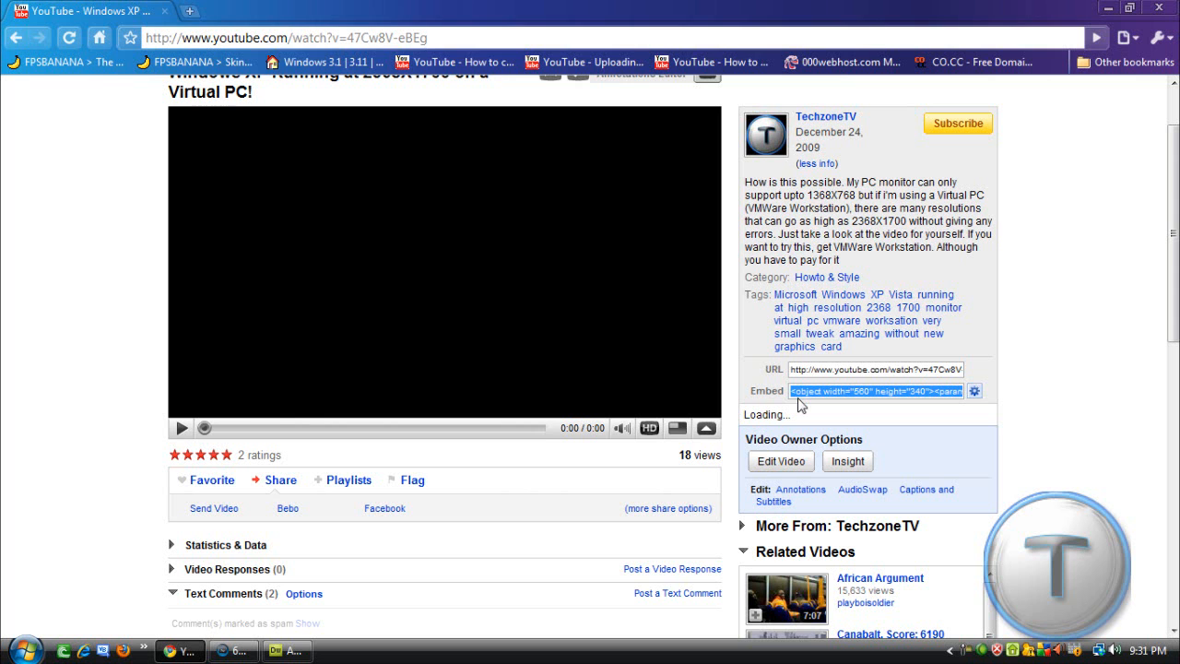
pyautogui.click(973, 391)
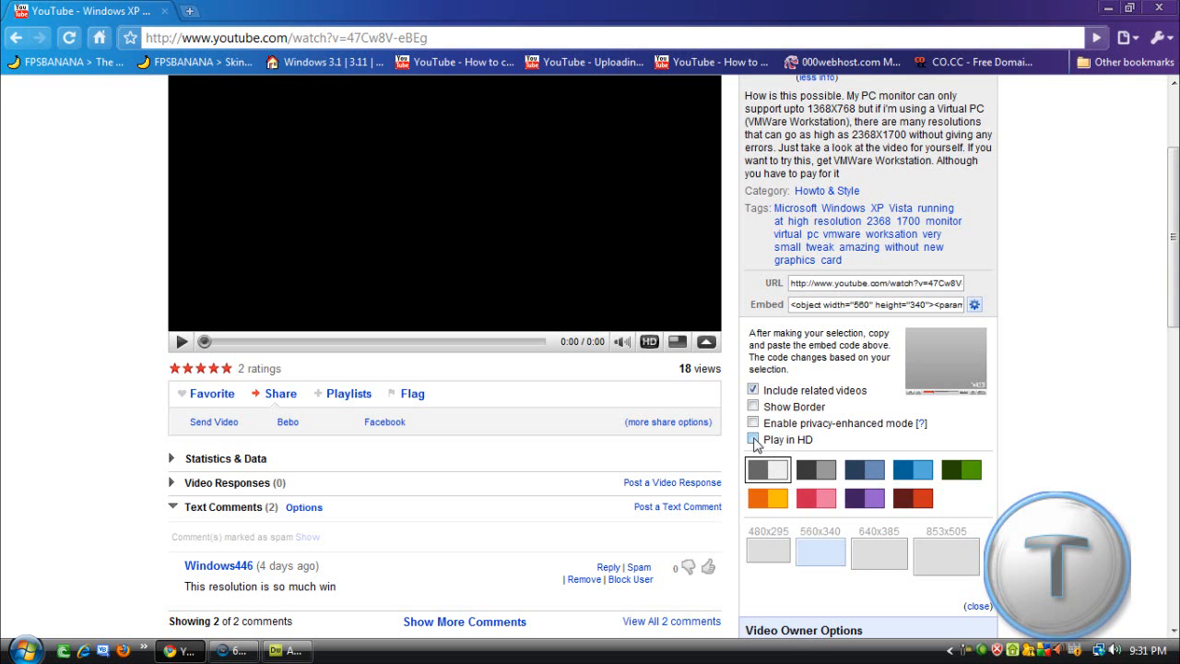
pyautogui.click(753, 439)
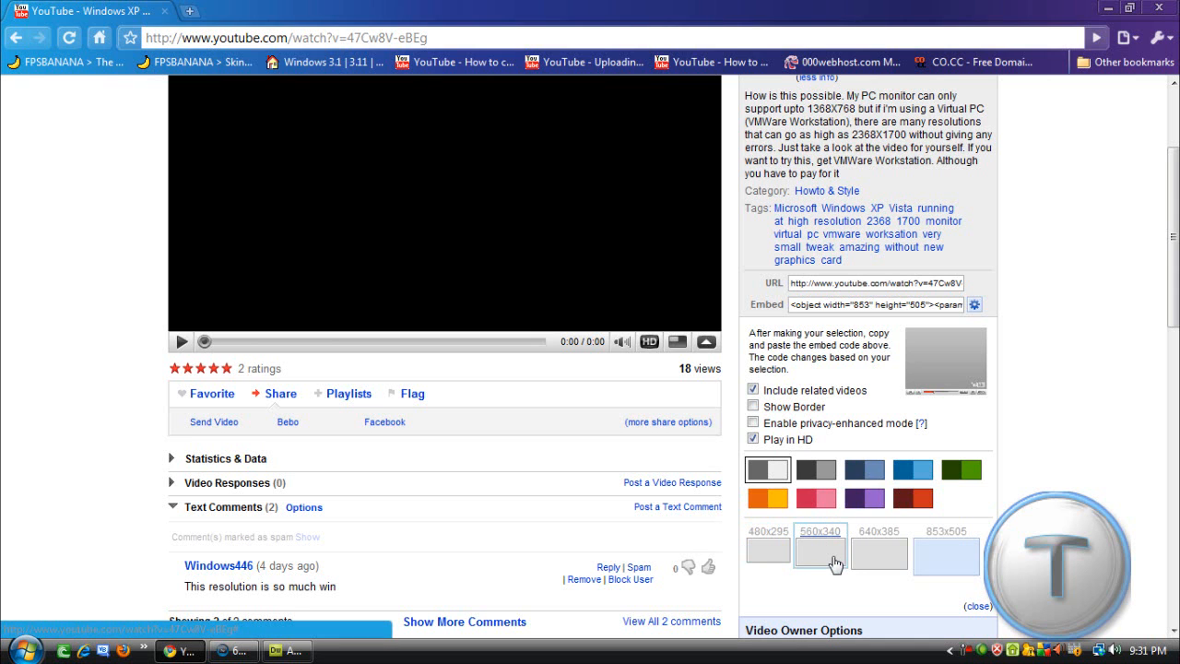
pyautogui.click(811, 556)
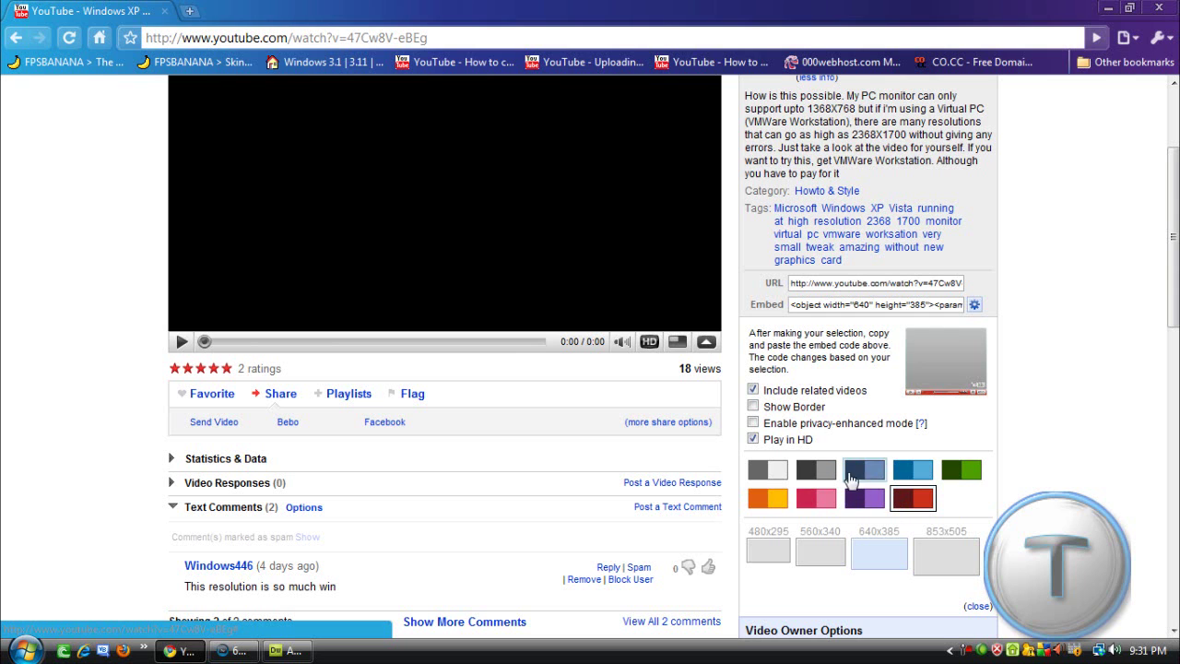
pyautogui.click(752, 408)
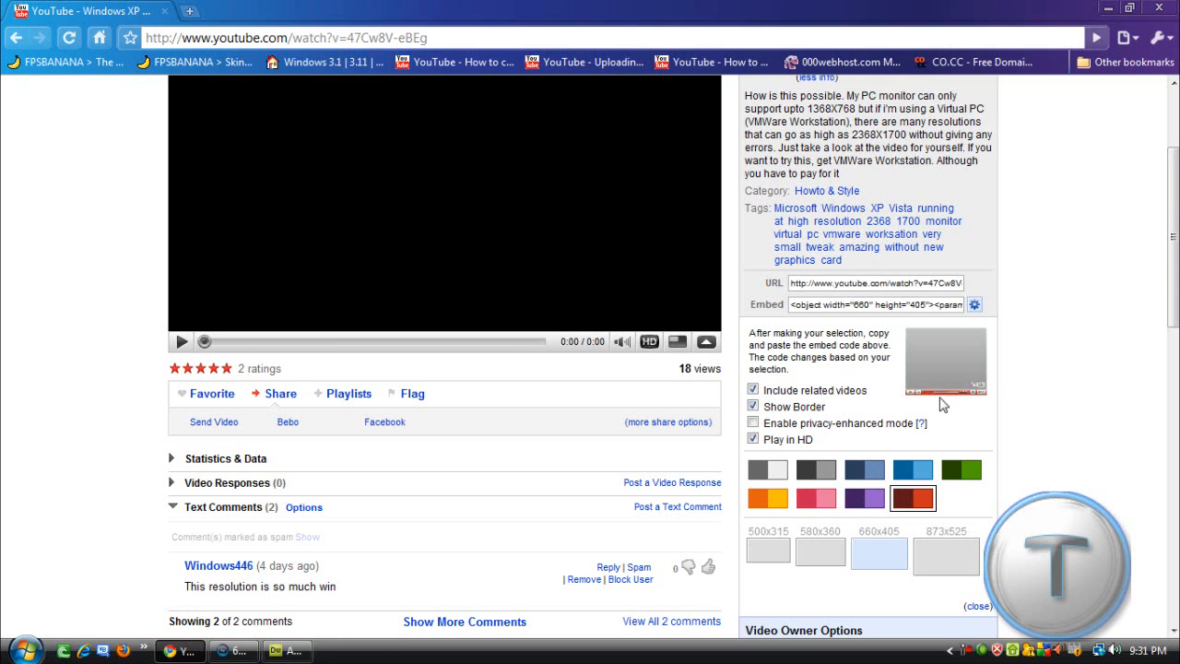
pyautogui.moveTo(752, 423)
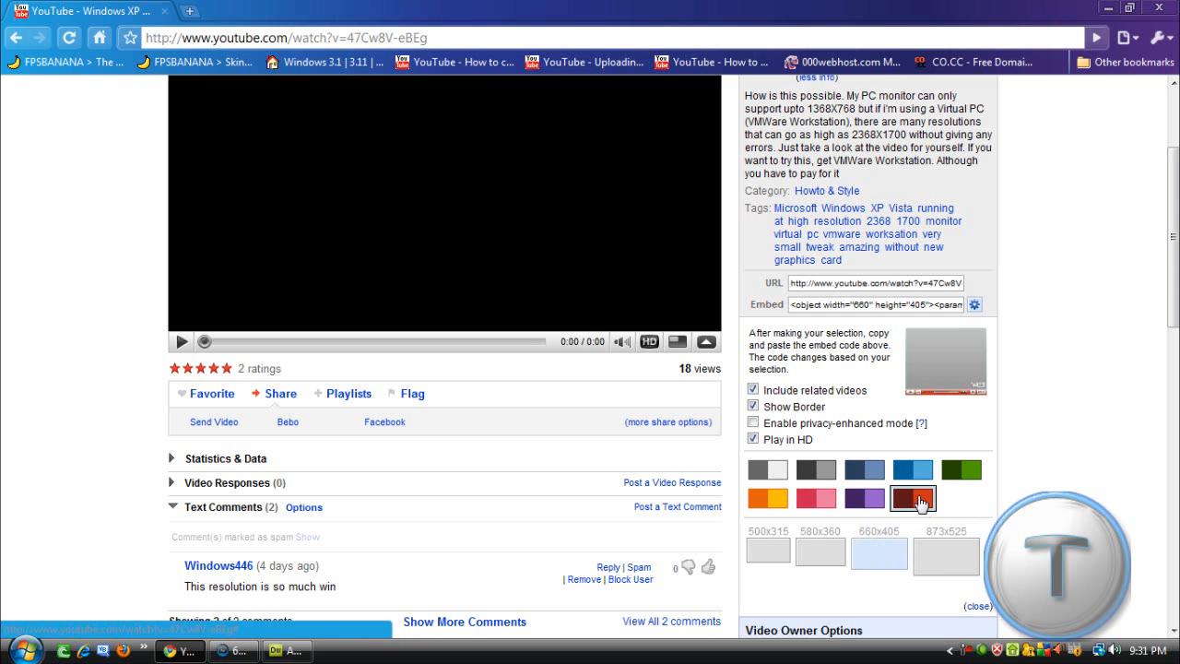
pyautogui.click(911, 498)
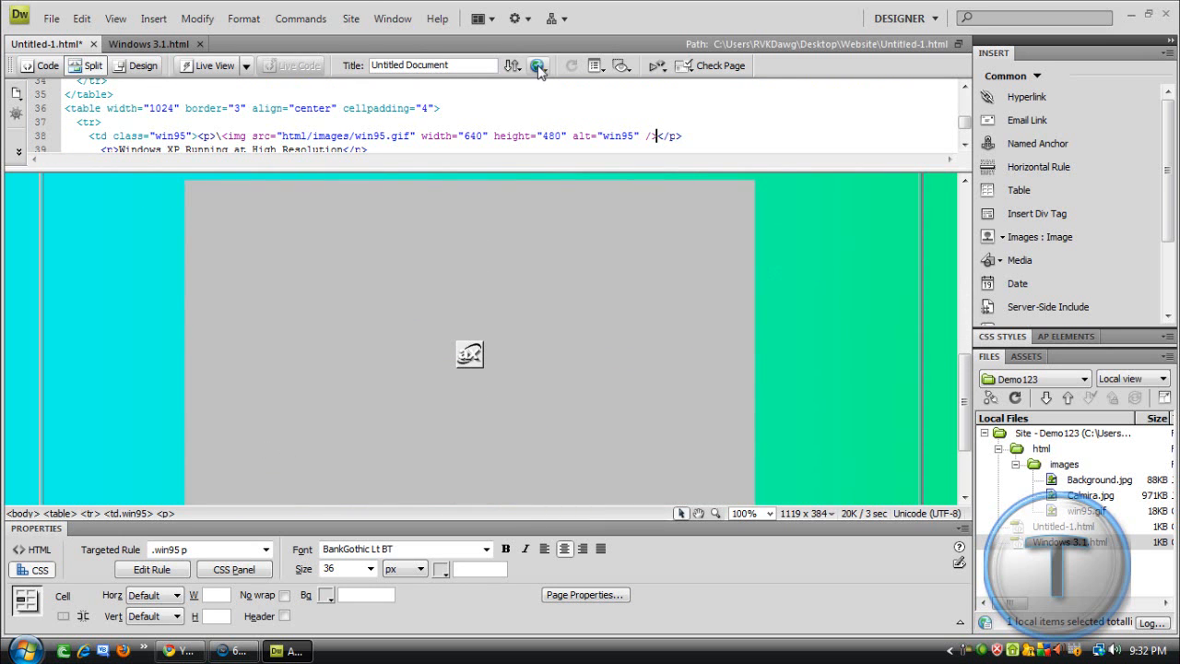
# Preview Untitled-1.html in the browser, saving its changes when prompted.
pyautogui.click(539, 65)
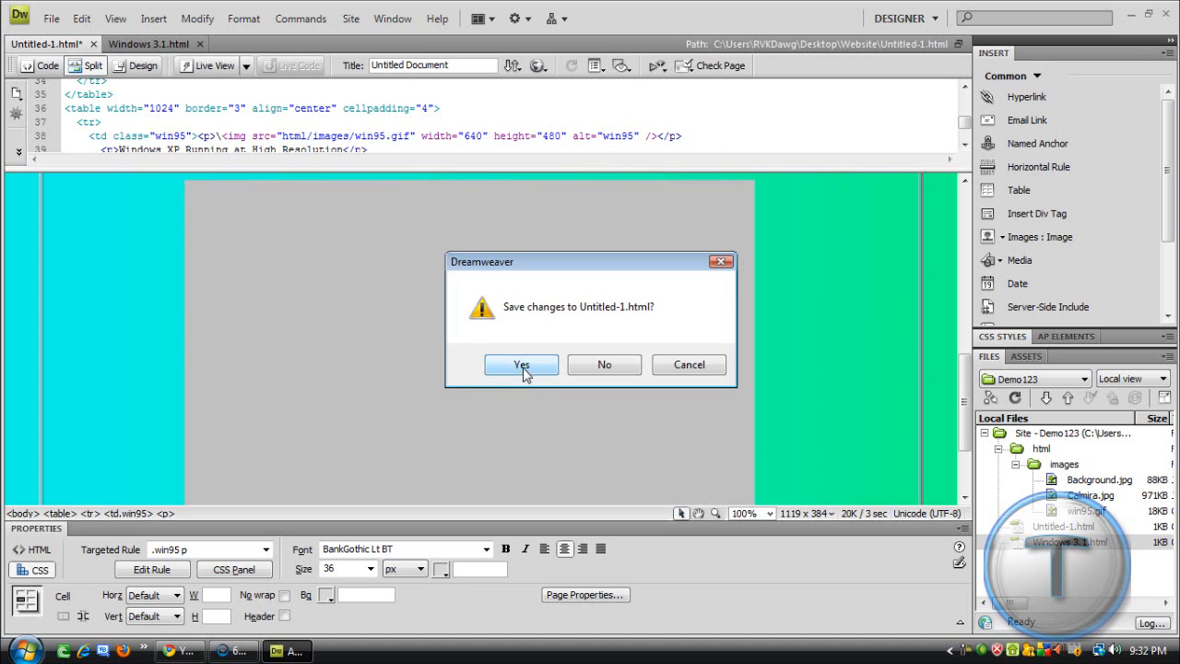
pyautogui.click(520, 365)
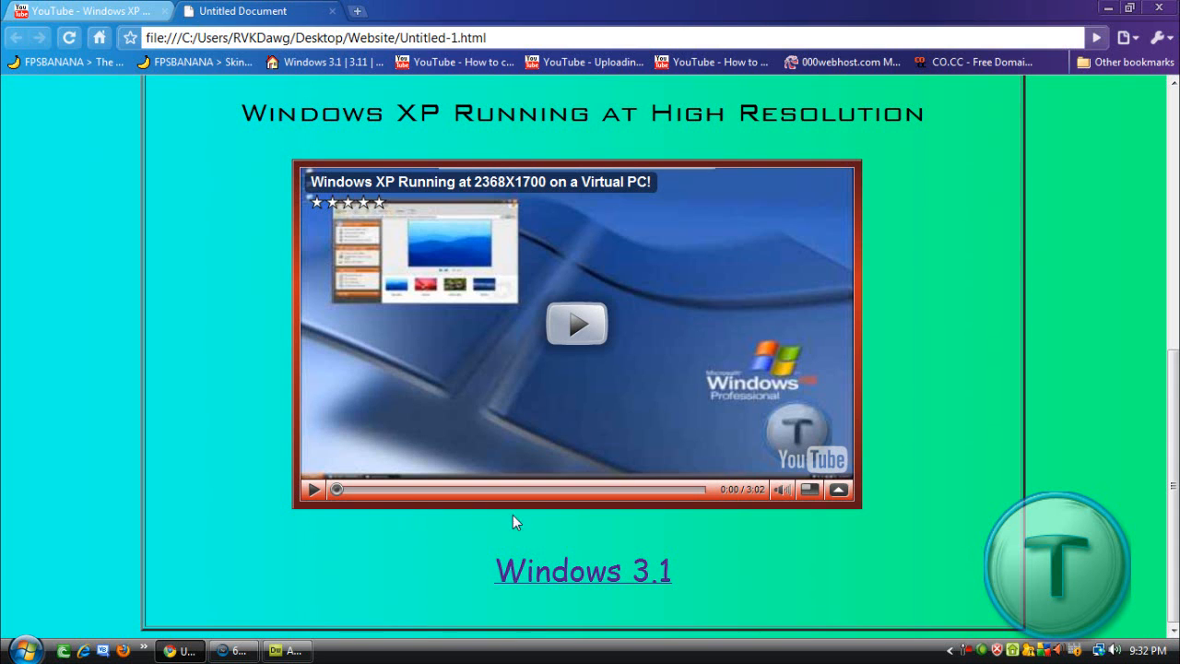
# Play the red-bordered embedded video on the local page and switch it to HD.
pyautogui.click(576, 323)
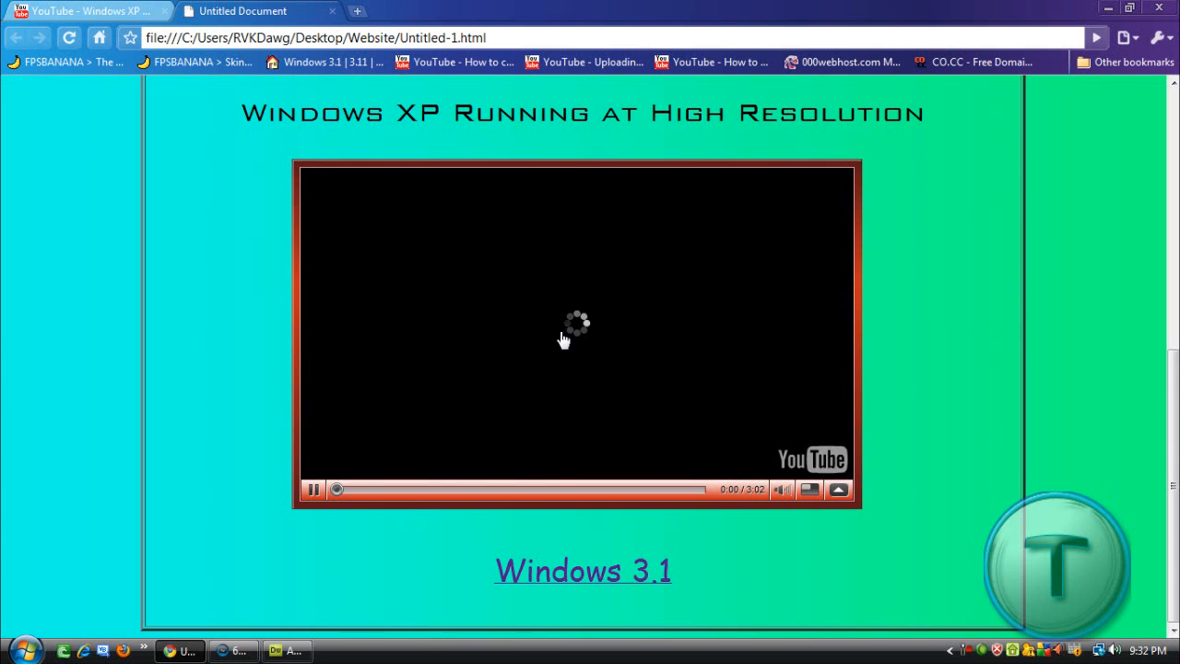
pyautogui.click(782, 490)
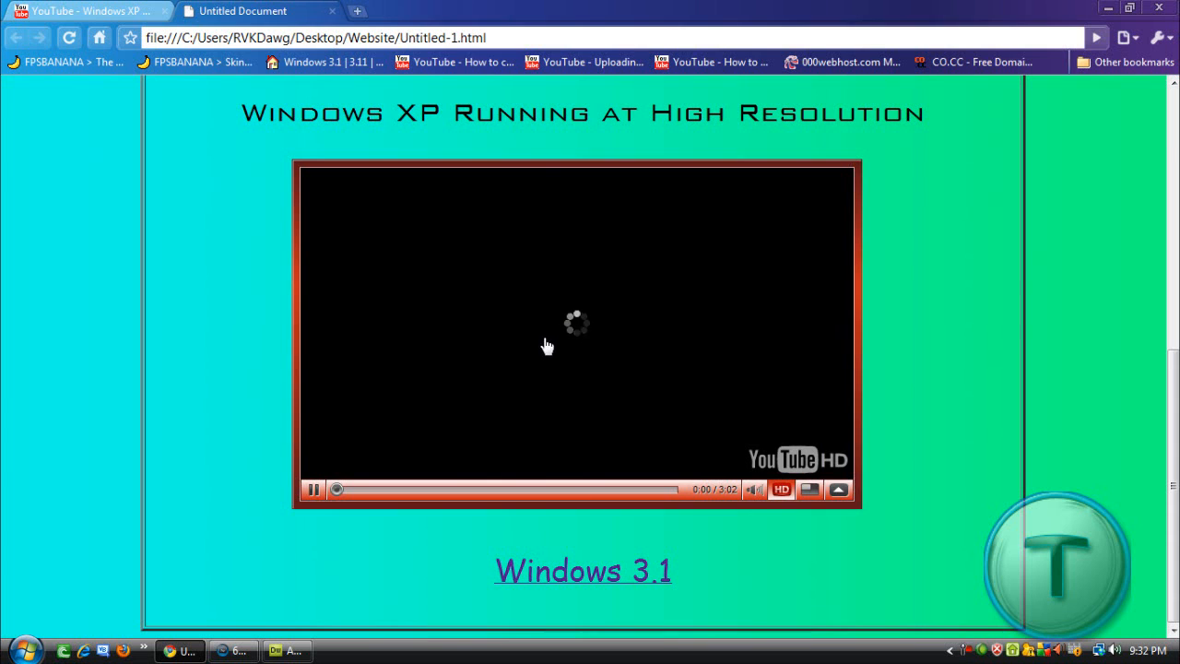
pyautogui.click(781, 489)
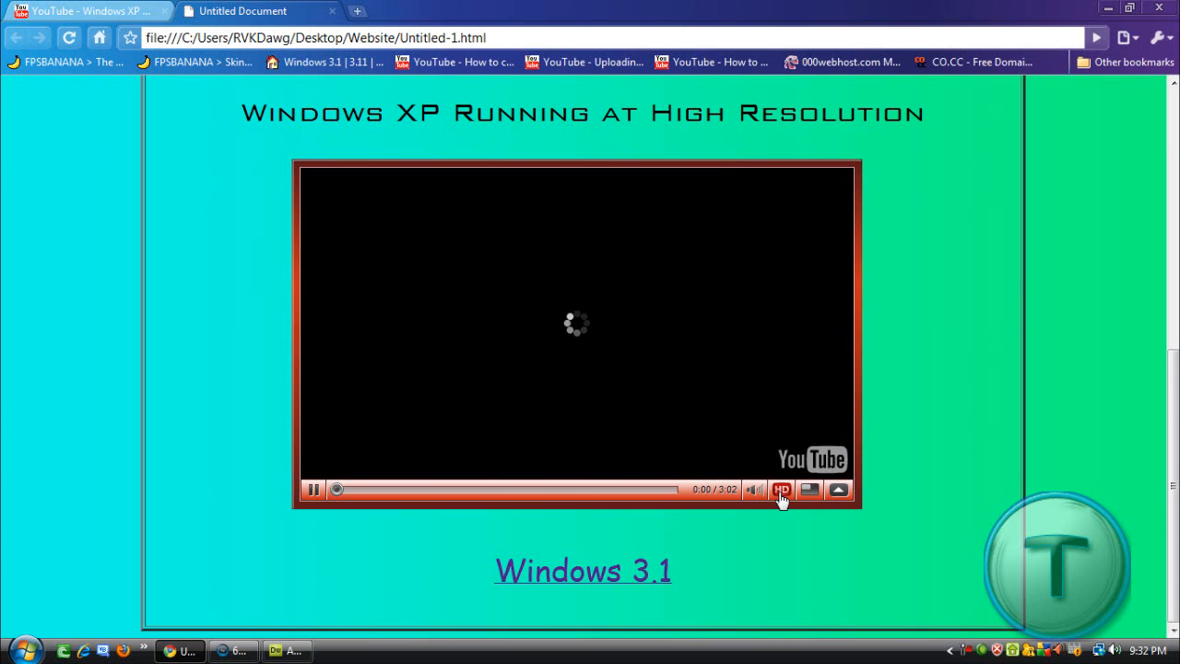
pyautogui.moveTo(782, 497)
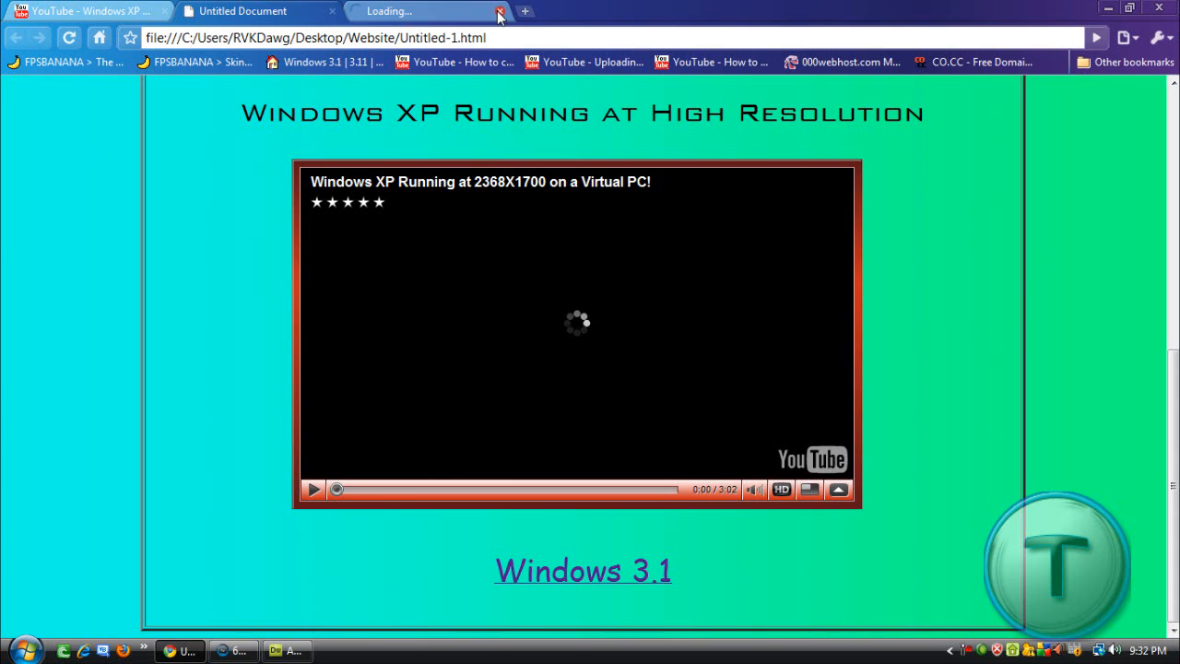
# Close the newly opened tab and the YouTube watch page tab.
pyautogui.click(499, 11)
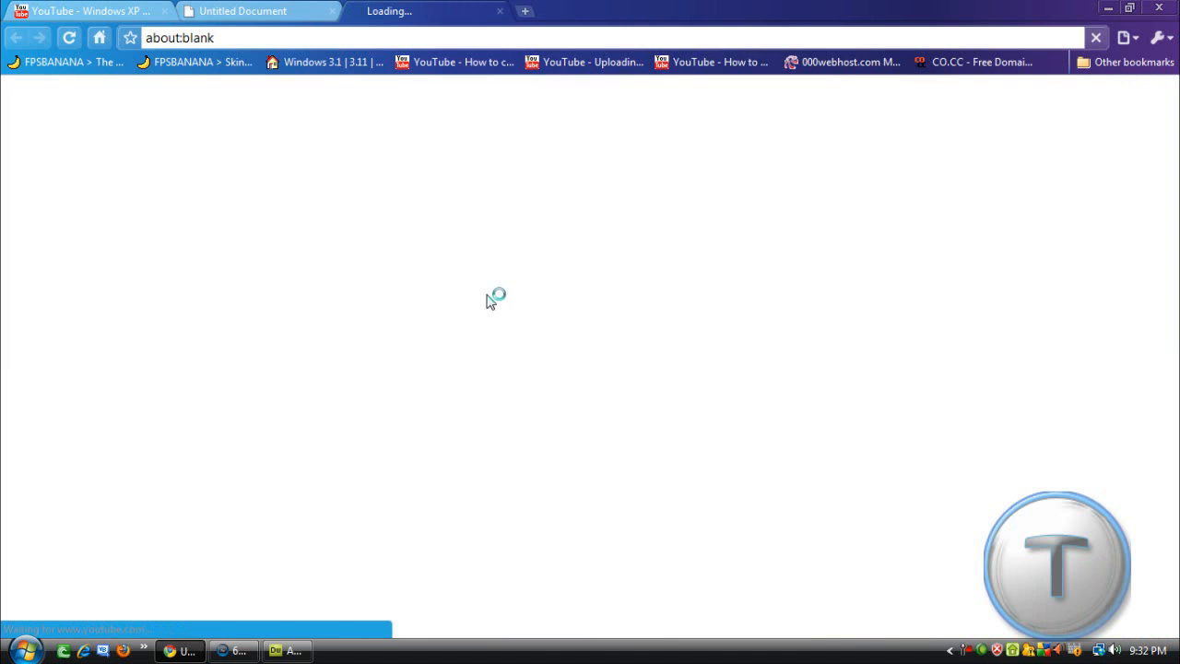
pyautogui.moveTo(434, 85)
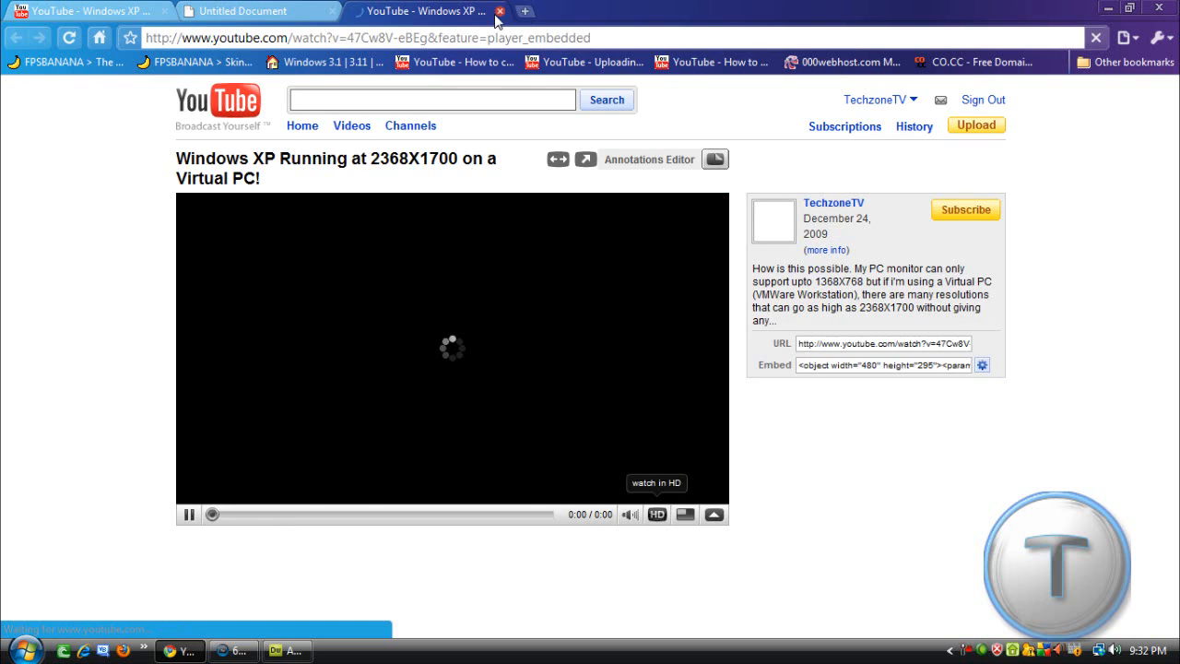
pyautogui.click(243, 11)
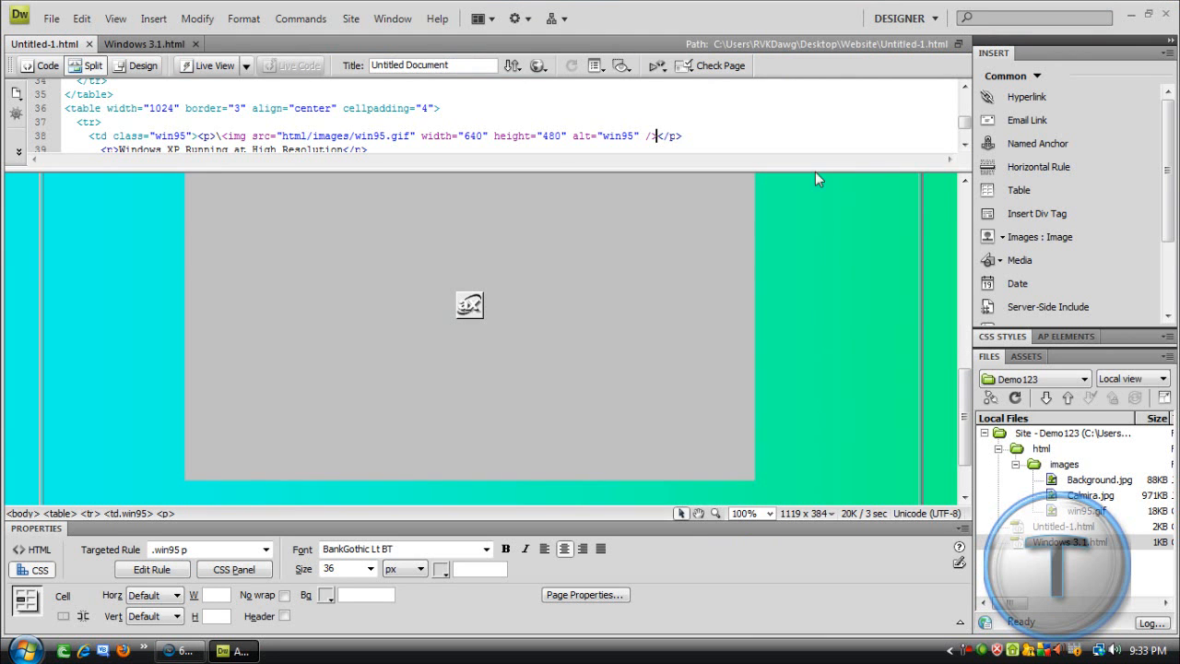
# Scroll the Code pane down to the YouTube <object>/<embed> markup on line 40.
pyautogui.scroll(-3)
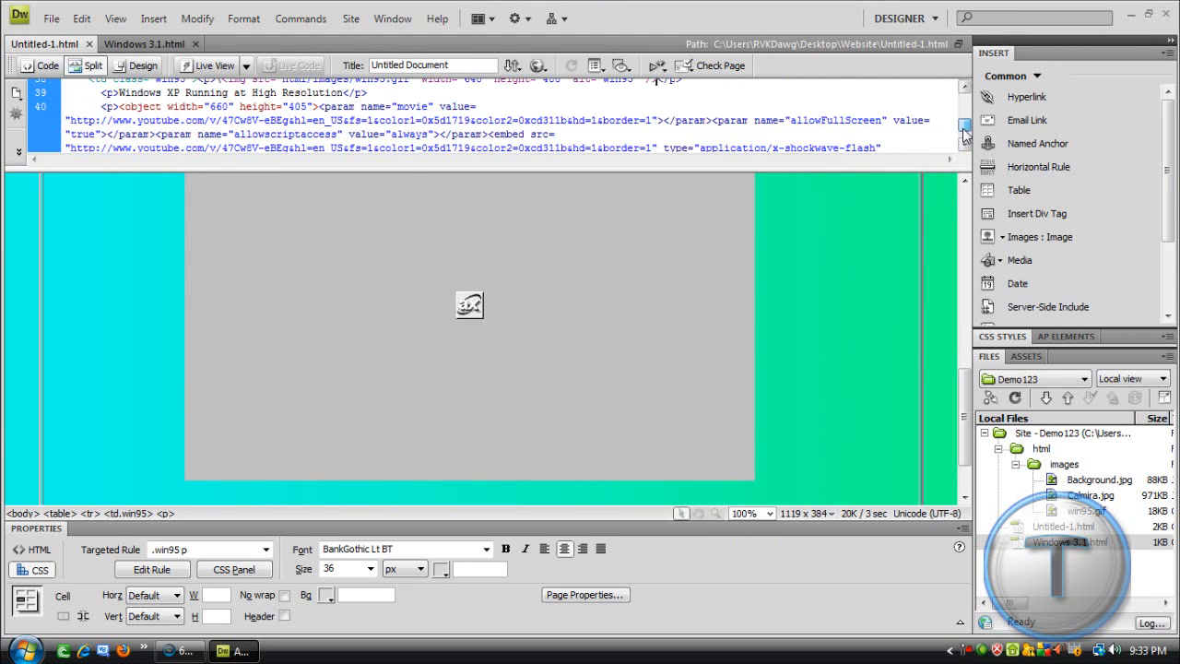